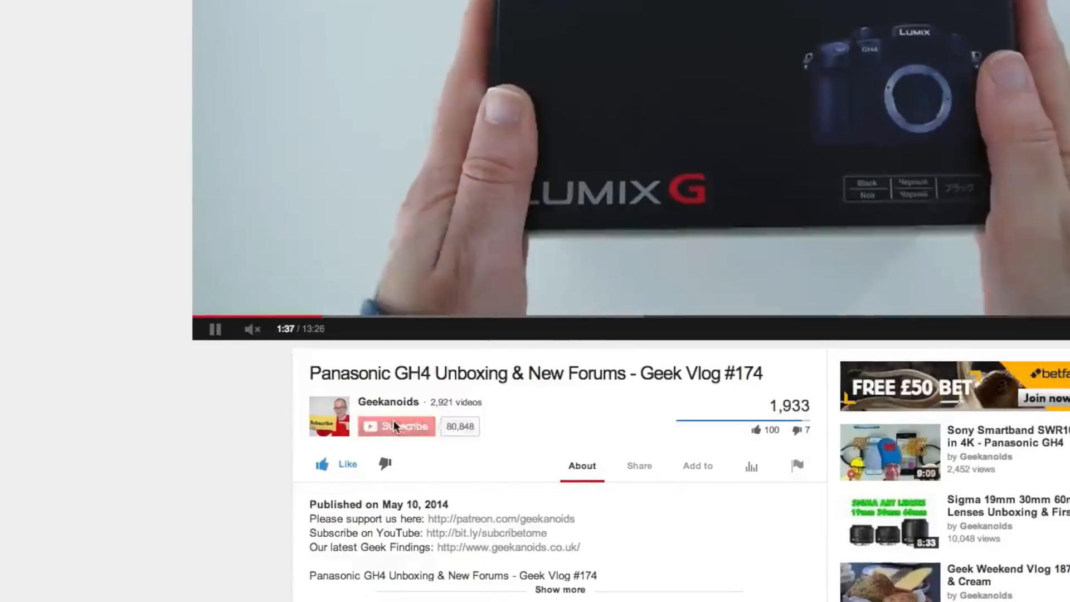
# Subscribe to Geekanoids and save its subscription preferences with 'Send me updates' enabled.
pyautogui.click(395, 426)
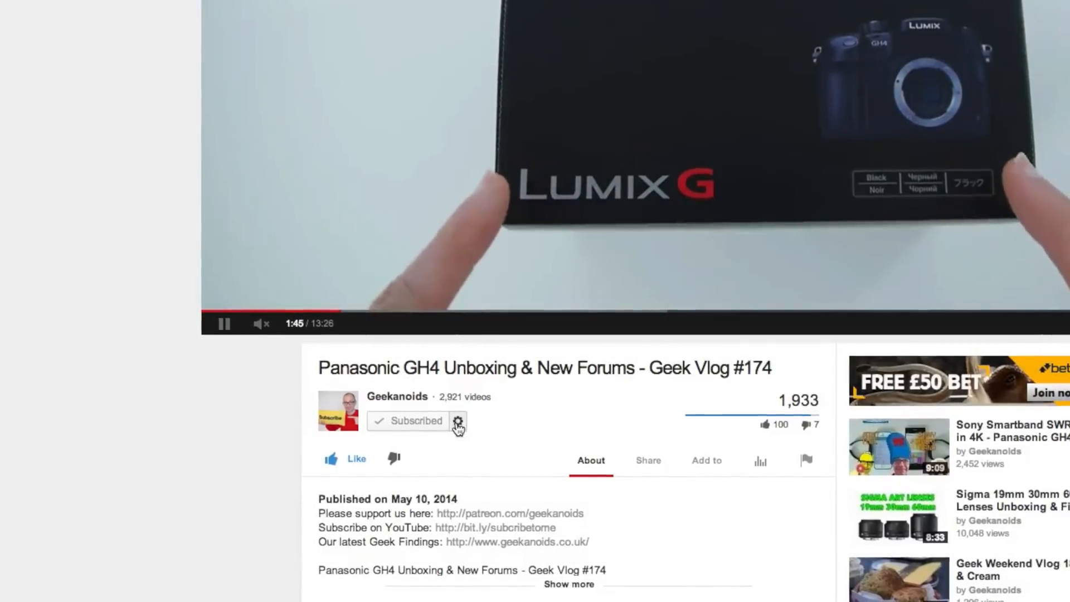
pyautogui.click(458, 421)
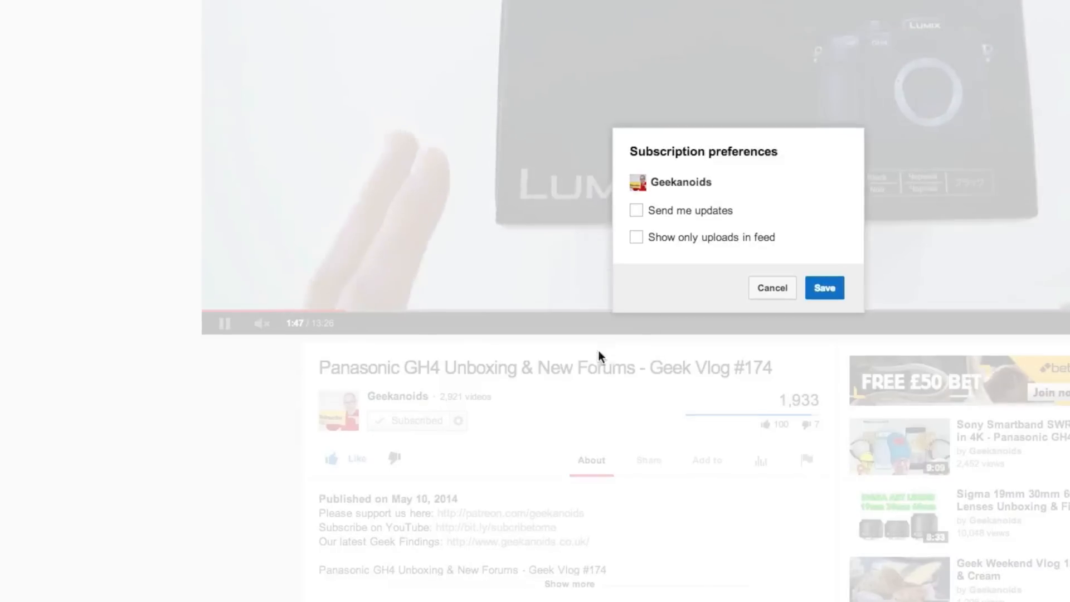
pyautogui.click(637, 211)
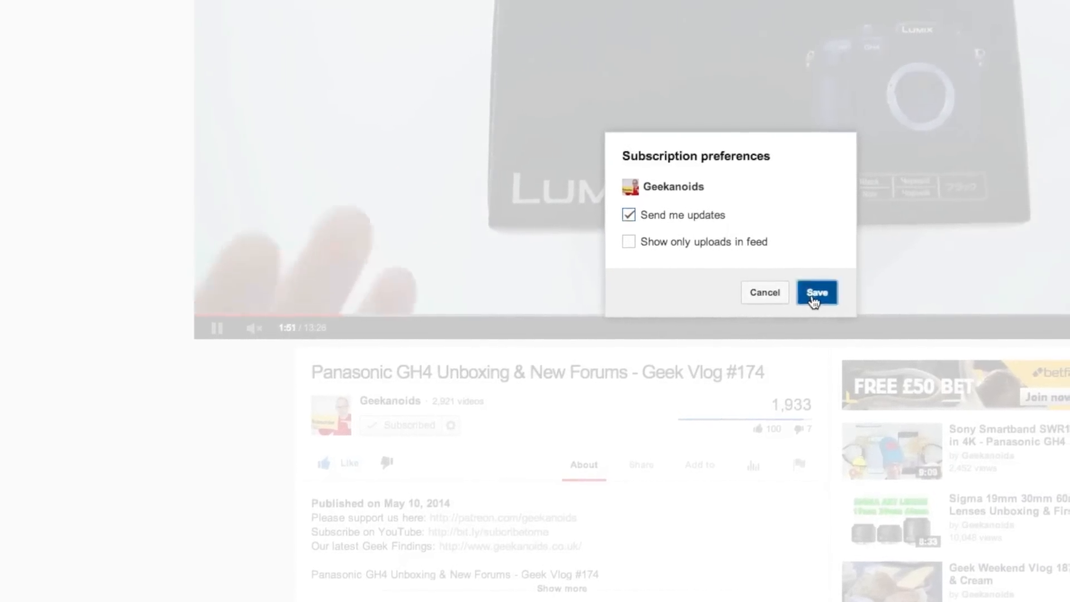
pyautogui.click(818, 292)
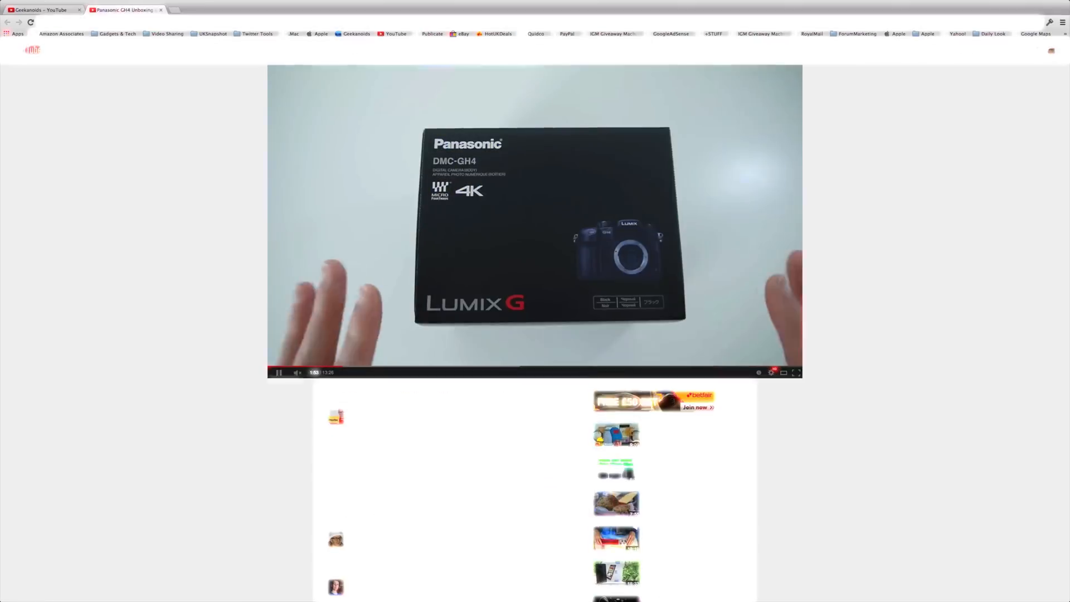